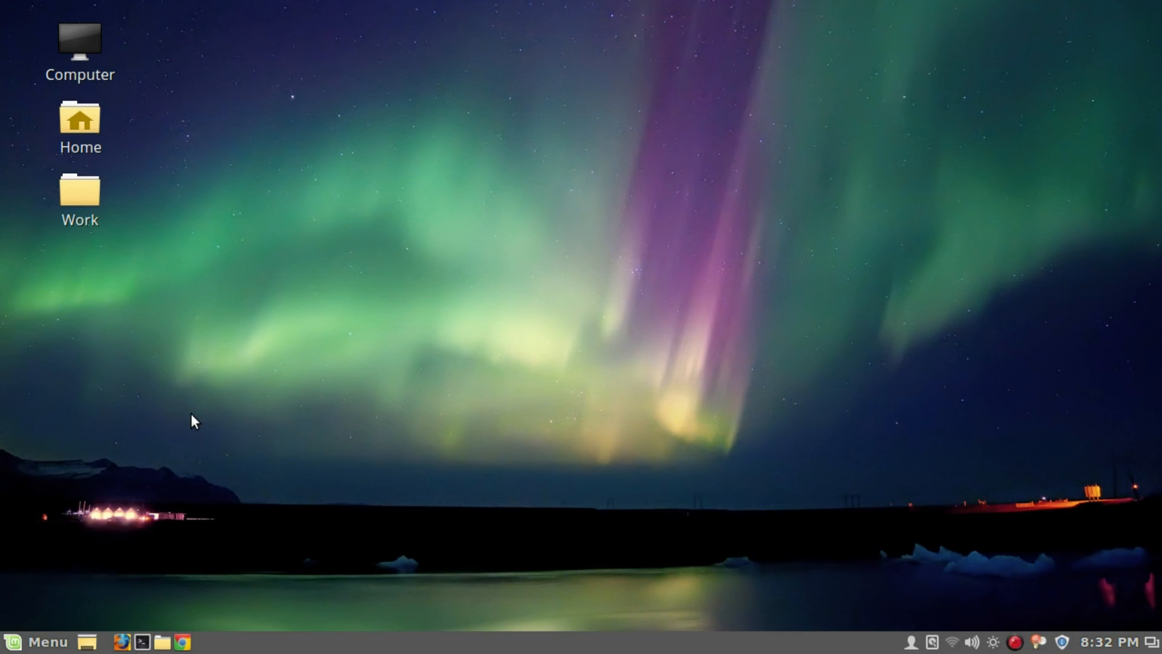
{"action": "mouse_move", "coordinate": [954, 86]}
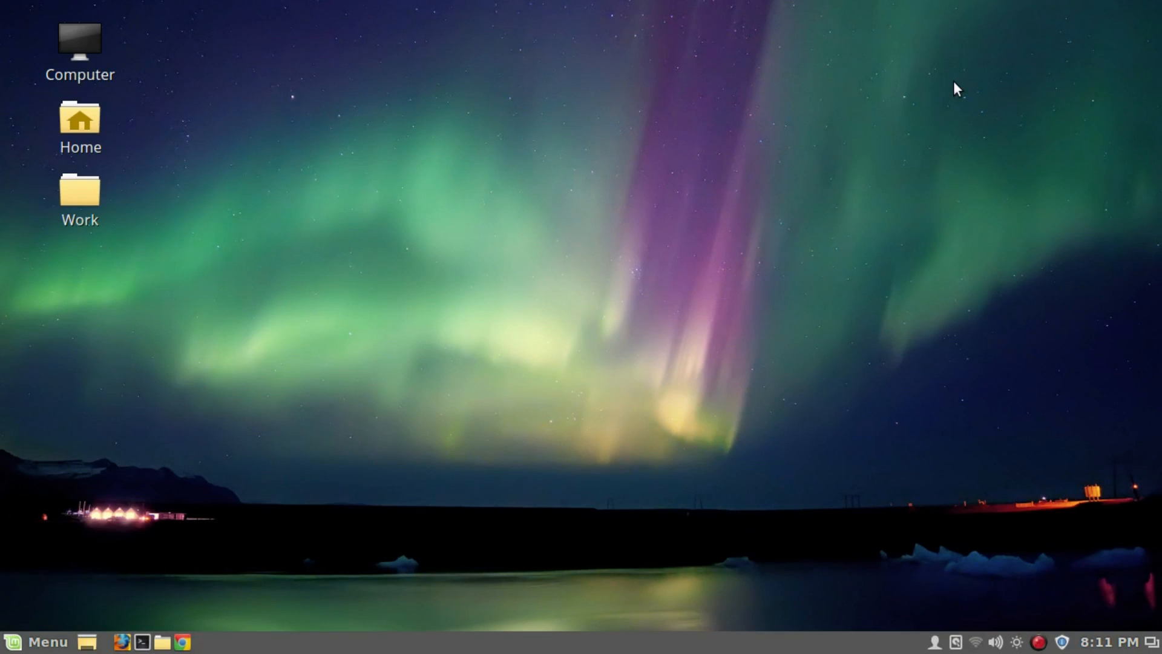
{"action": "mouse_move", "coordinate": [917, 102]}
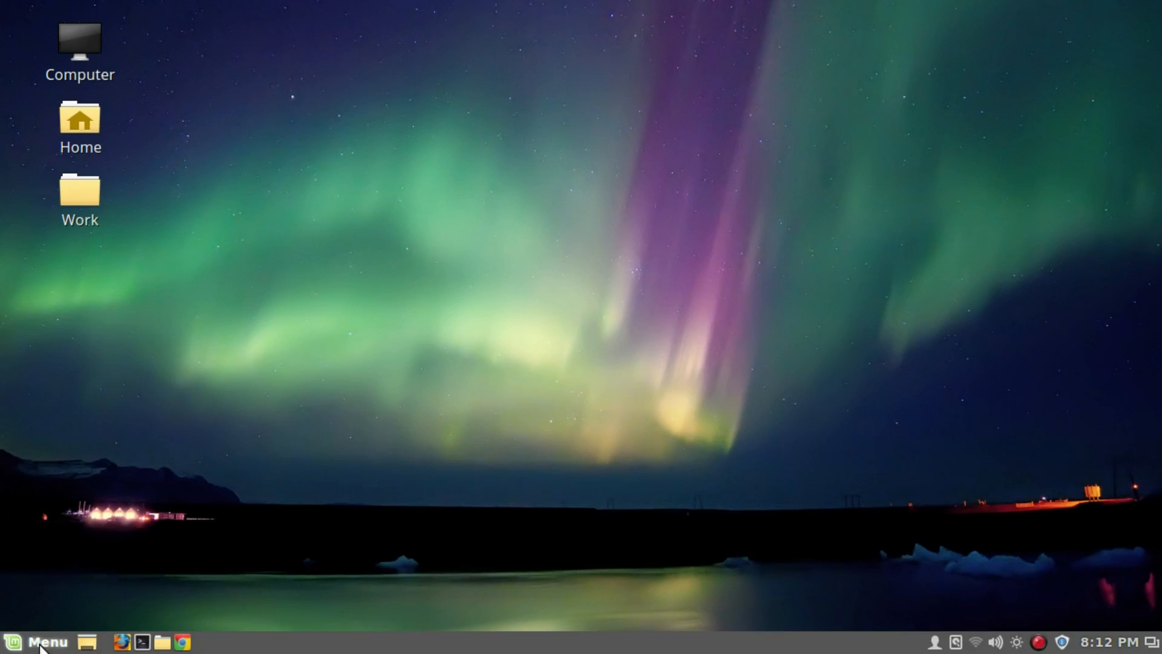
Launch Software Manager from Menu > Administration and authenticate with the administrator password.
{"action": "left_click", "coordinate": [39, 642]}
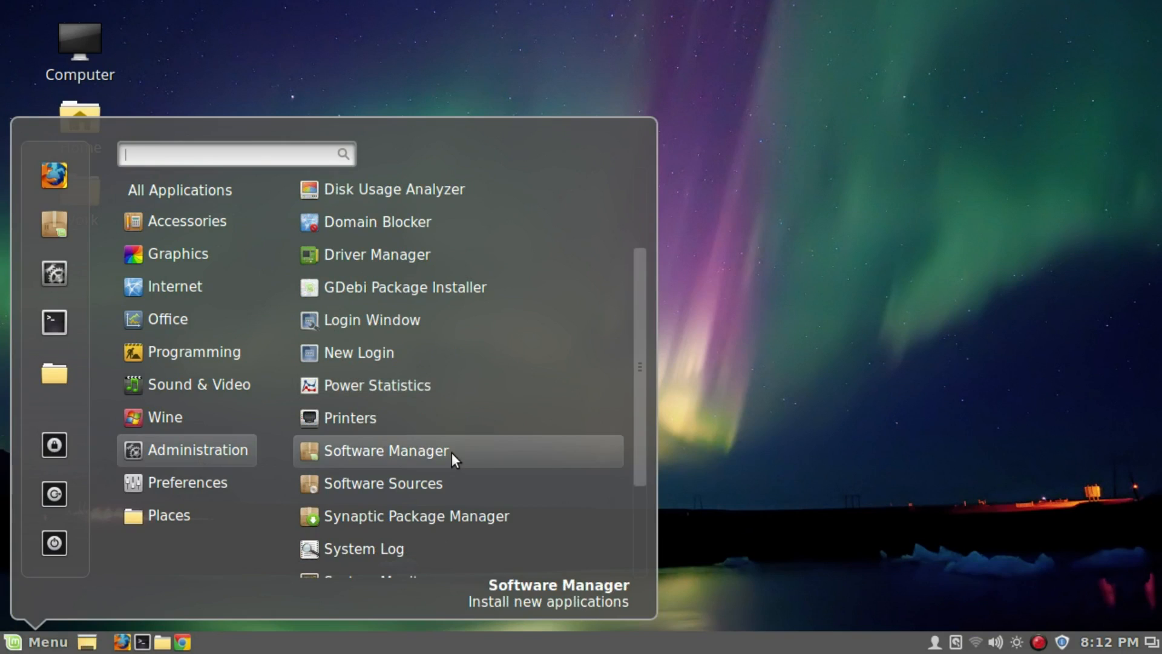
{"action": "left_click", "coordinate": [386, 450]}
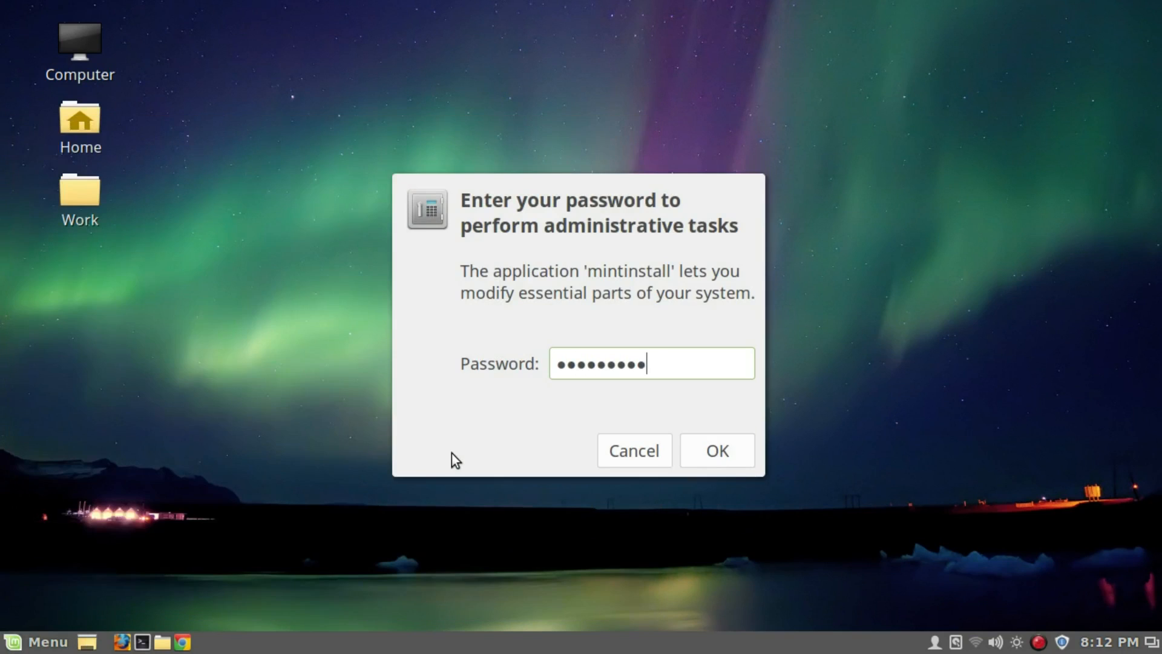
{"action": "left_click", "coordinate": [717, 450]}
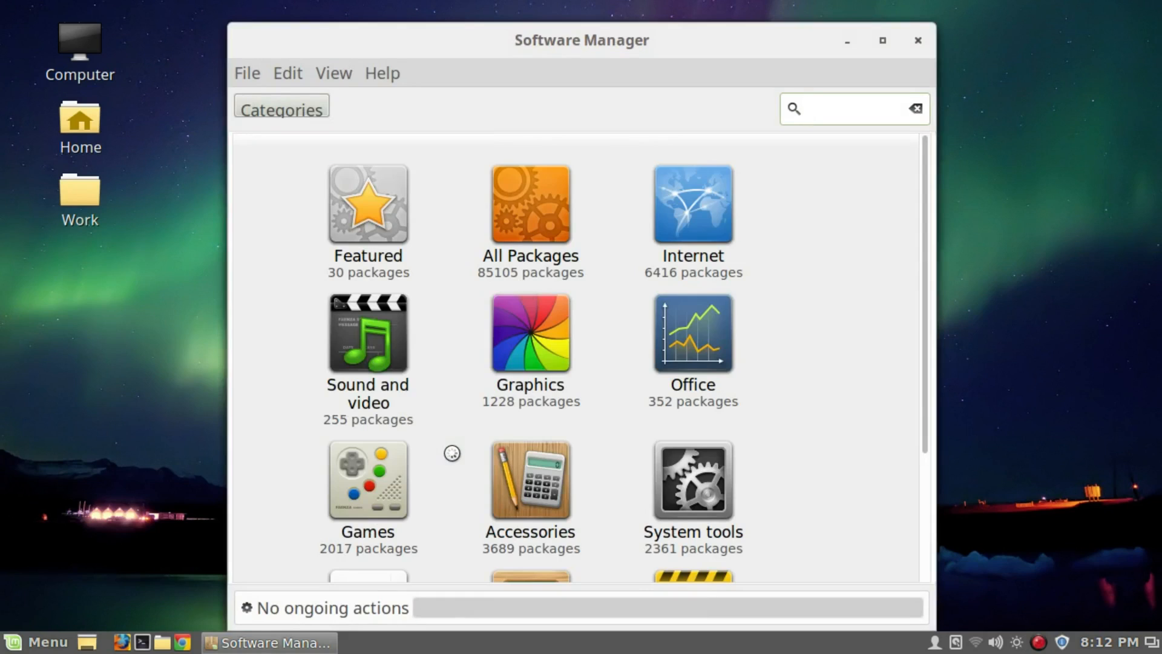
Search 'Ge', select Geoclue-2.0 from the results and install it.
{"action": "left_click", "coordinate": [830, 115]}
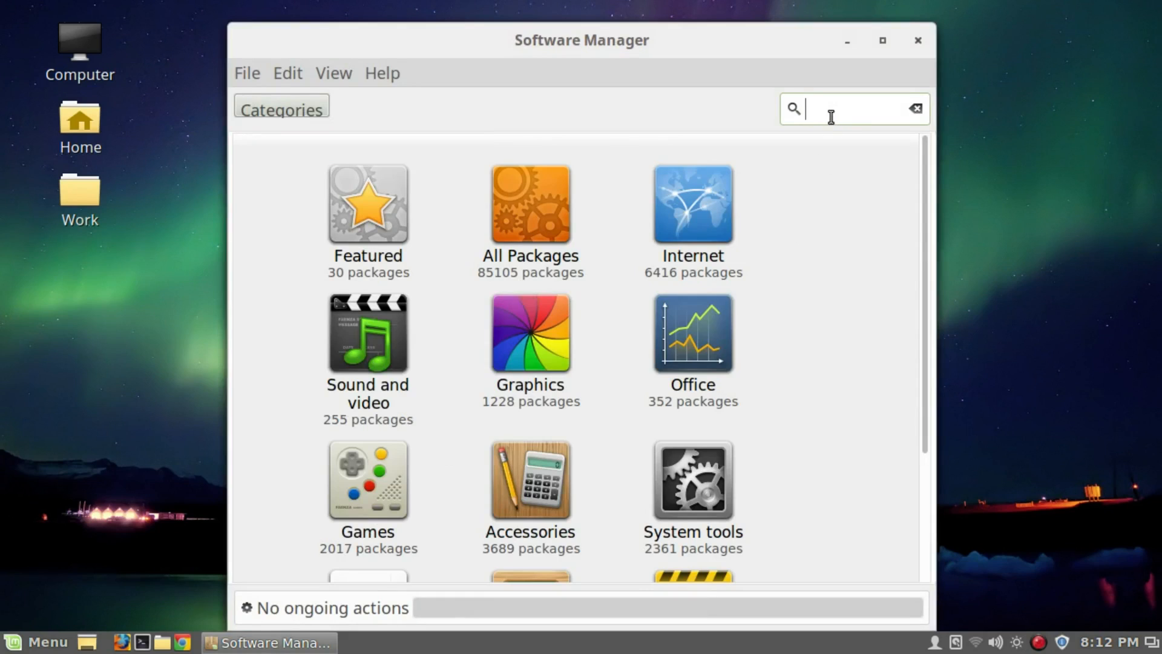
{"action": "type", "text": "Geoclue"}
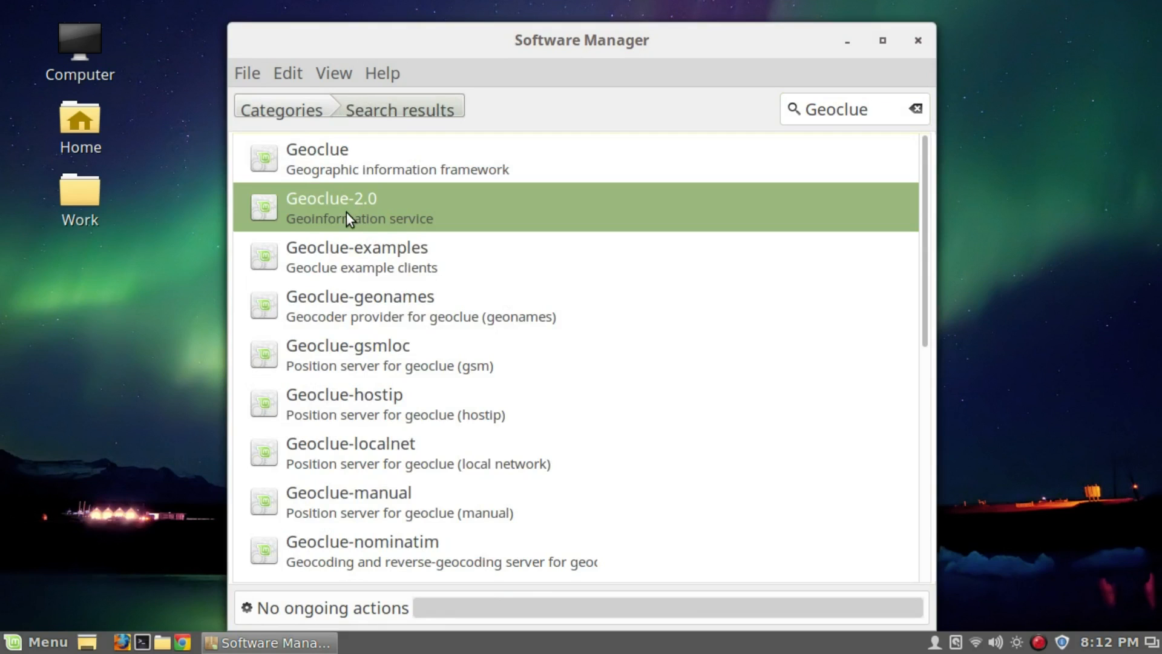
{"action": "left_click", "coordinate": [343, 208]}
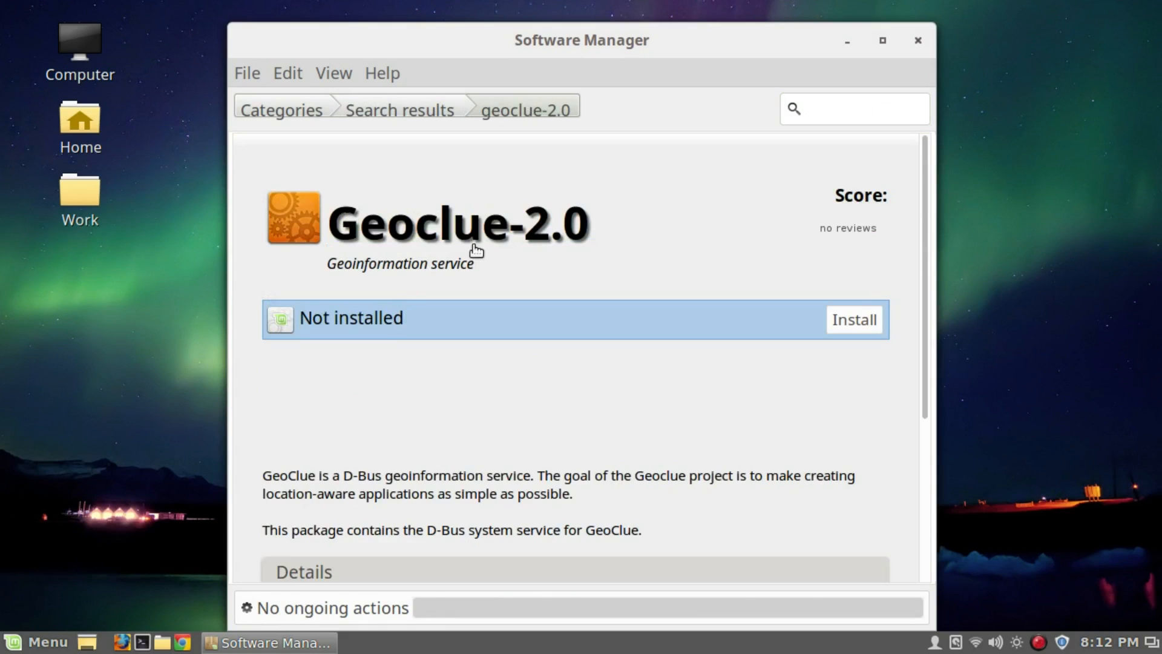
{"action": "left_click", "coordinate": [854, 320]}
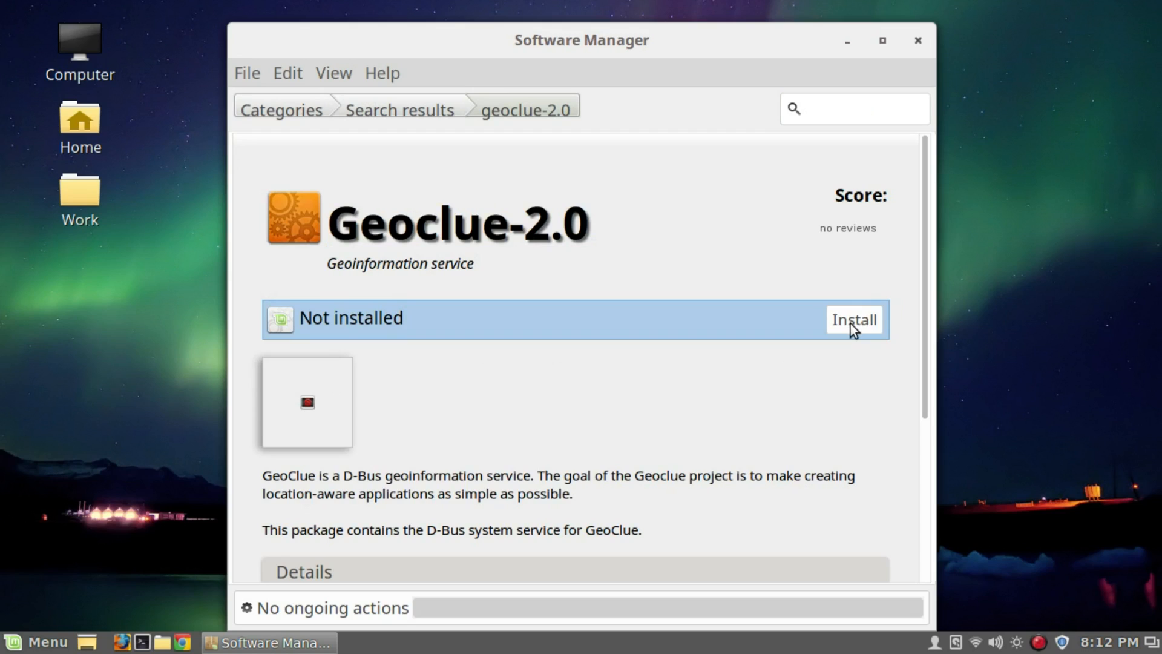
{"action": "left_click", "coordinate": [854, 319]}
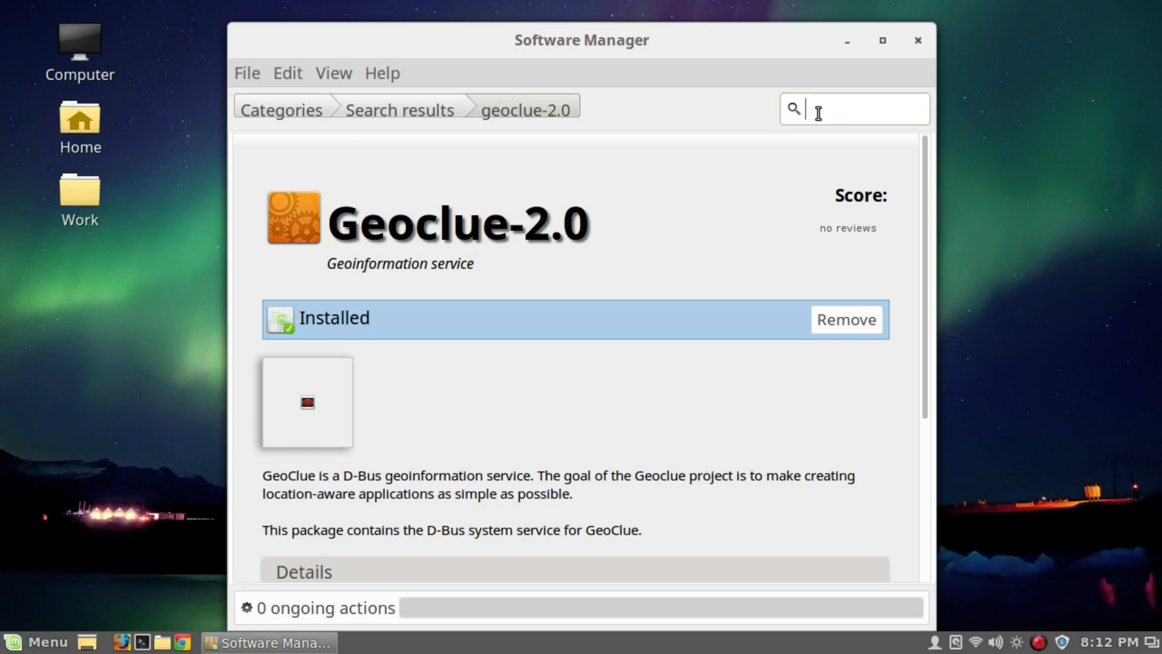
Search 'redshift', install Redshift-gtk and return to the package categories.
{"action": "type", "text": "redshift"}
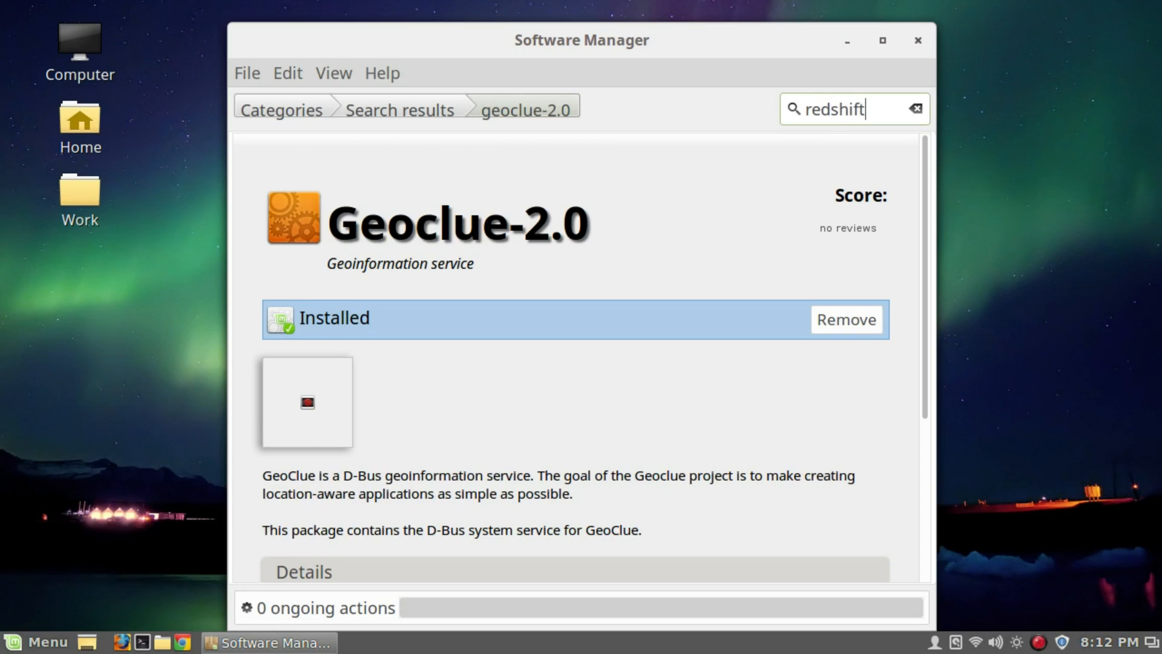
{"action": "left_click", "coordinate": [399, 109]}
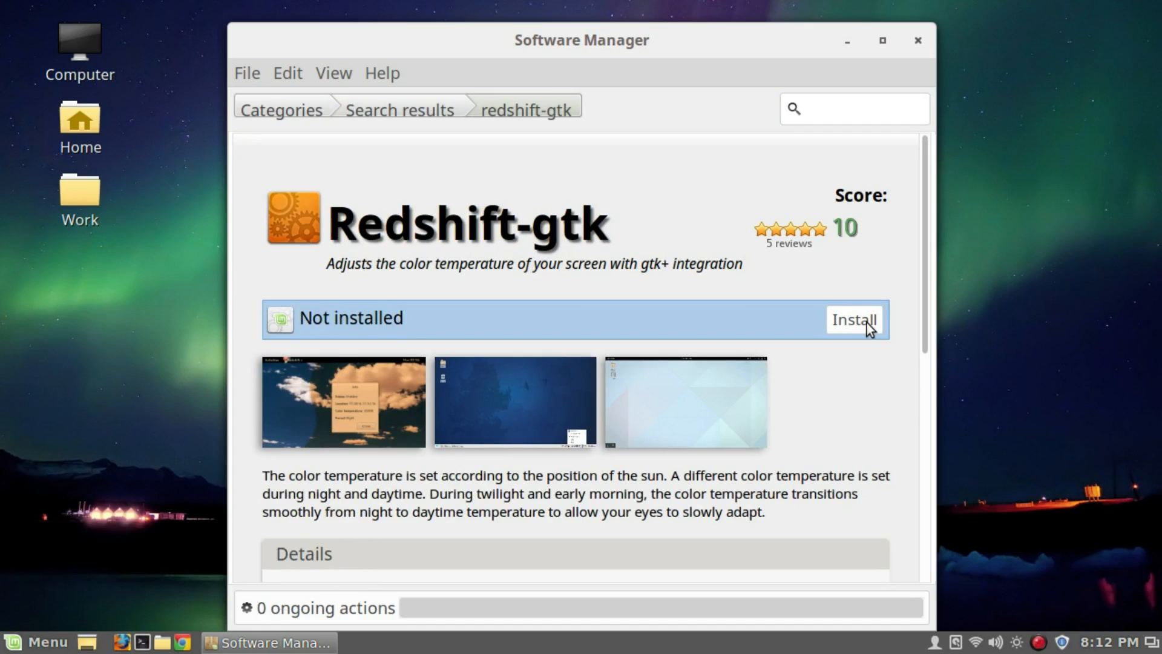
{"action": "left_click", "coordinate": [854, 320]}
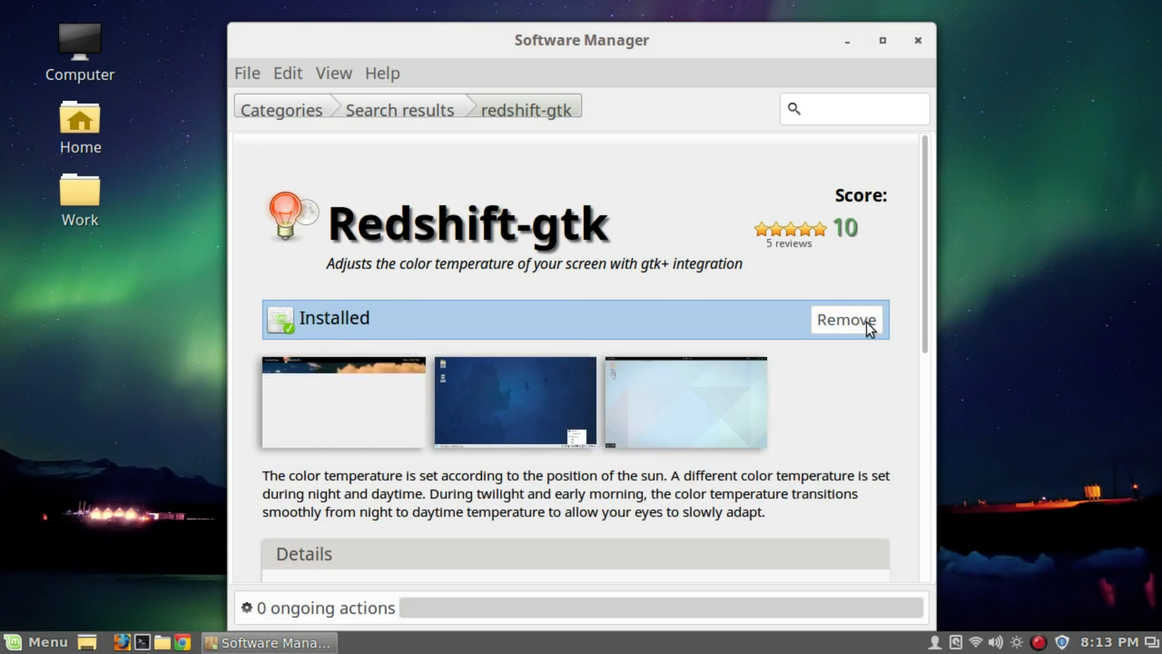
{"action": "left_click", "coordinate": [281, 109]}
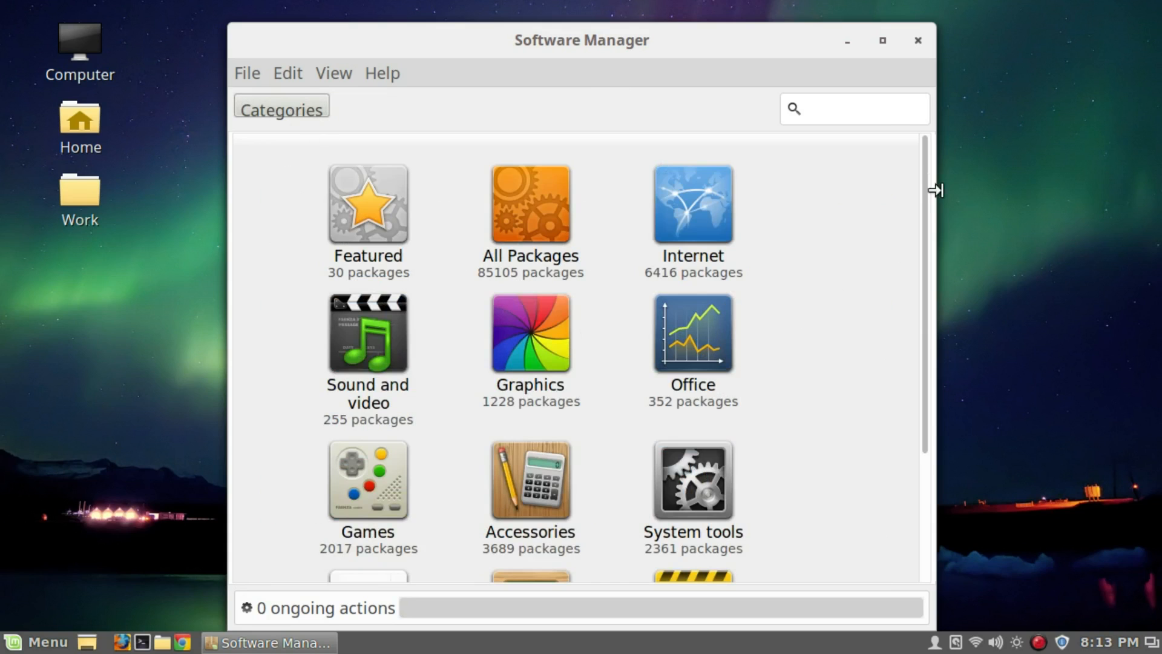
Close Software Manager and launch Redshift from Menu > Accessories into the tray.
{"action": "left_click", "coordinate": [917, 39]}
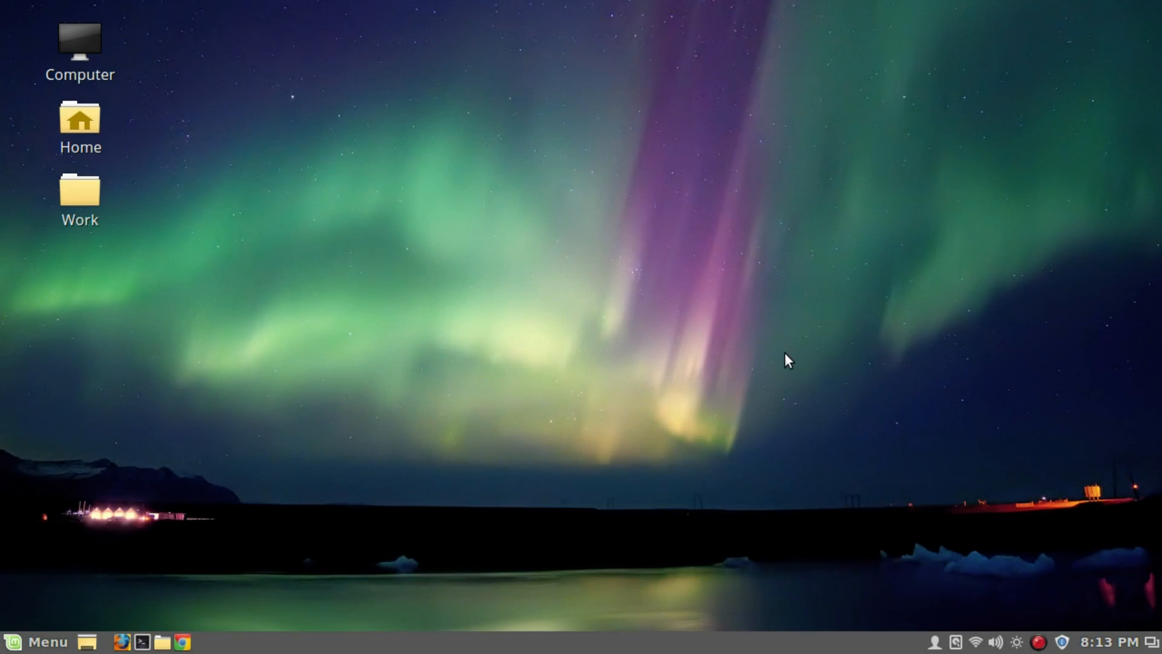
{"action": "mouse_move", "coordinate": [13, 644]}
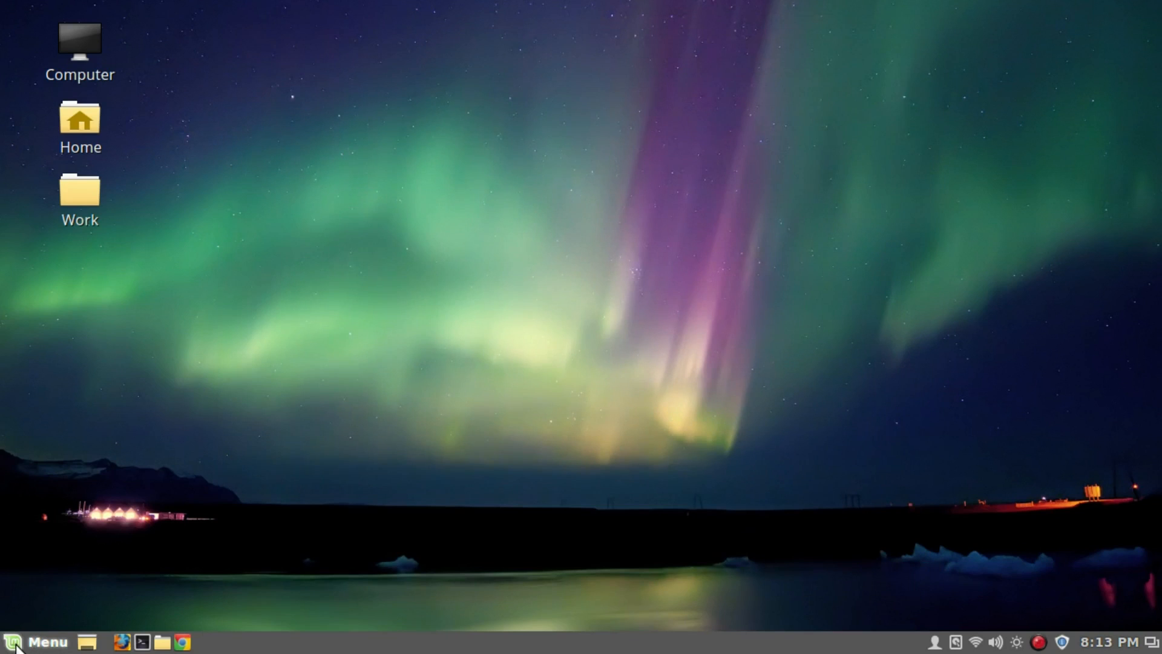
{"action": "left_click", "coordinate": [15, 643]}
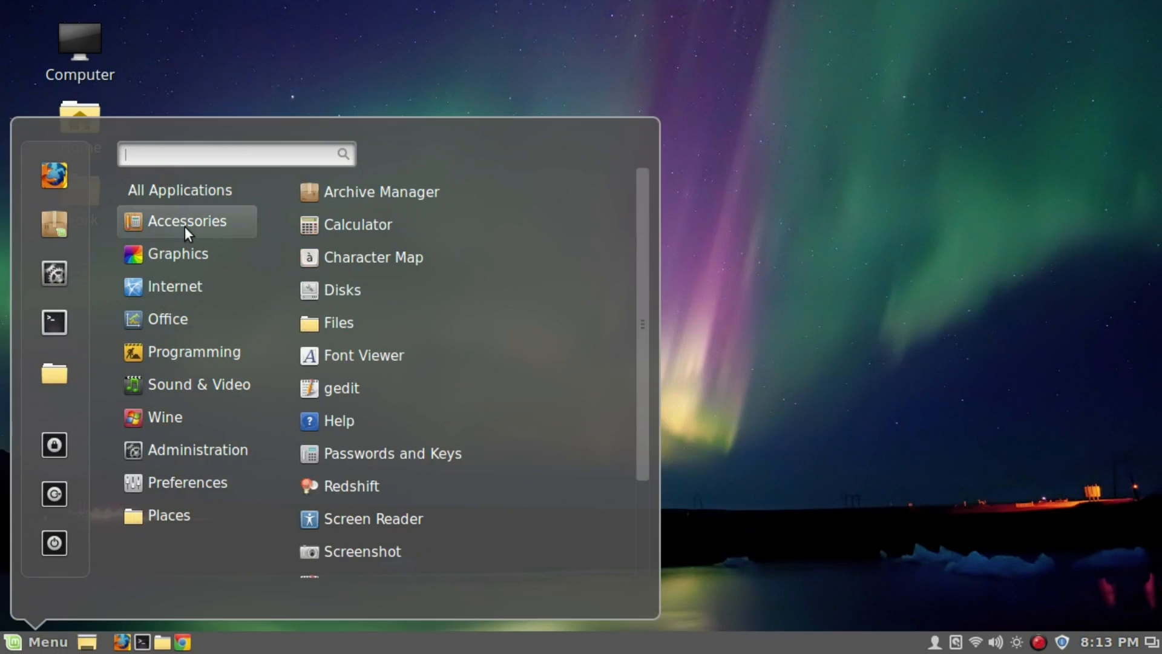
{"action": "mouse_move", "coordinate": [362, 497]}
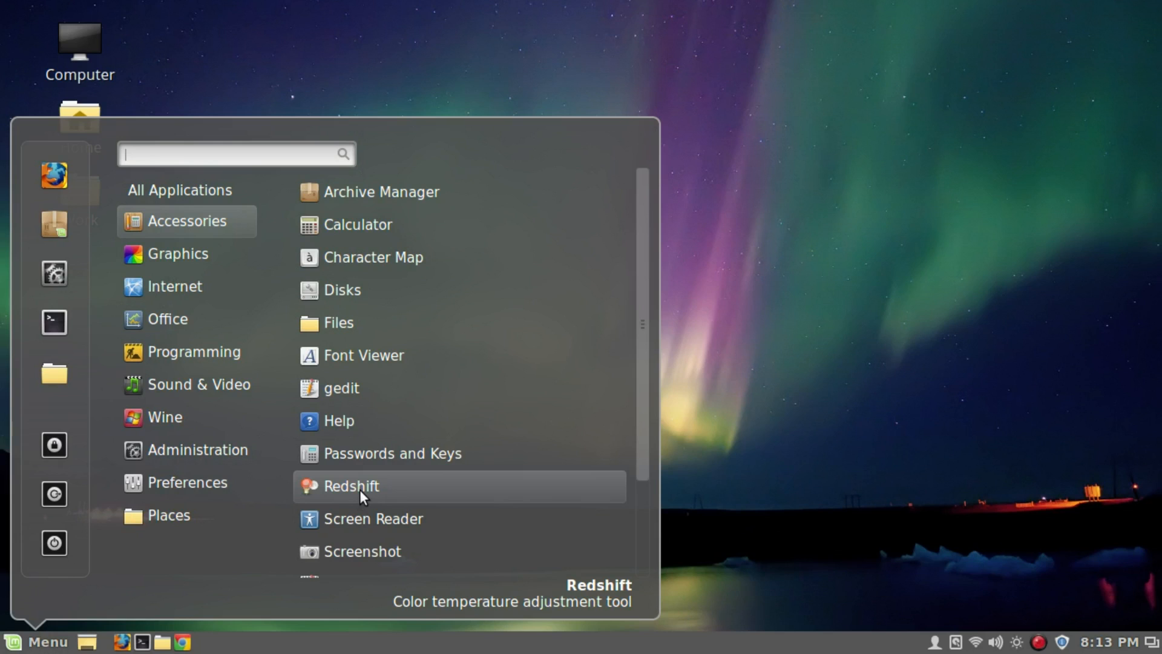
{"action": "left_click", "coordinate": [362, 487]}
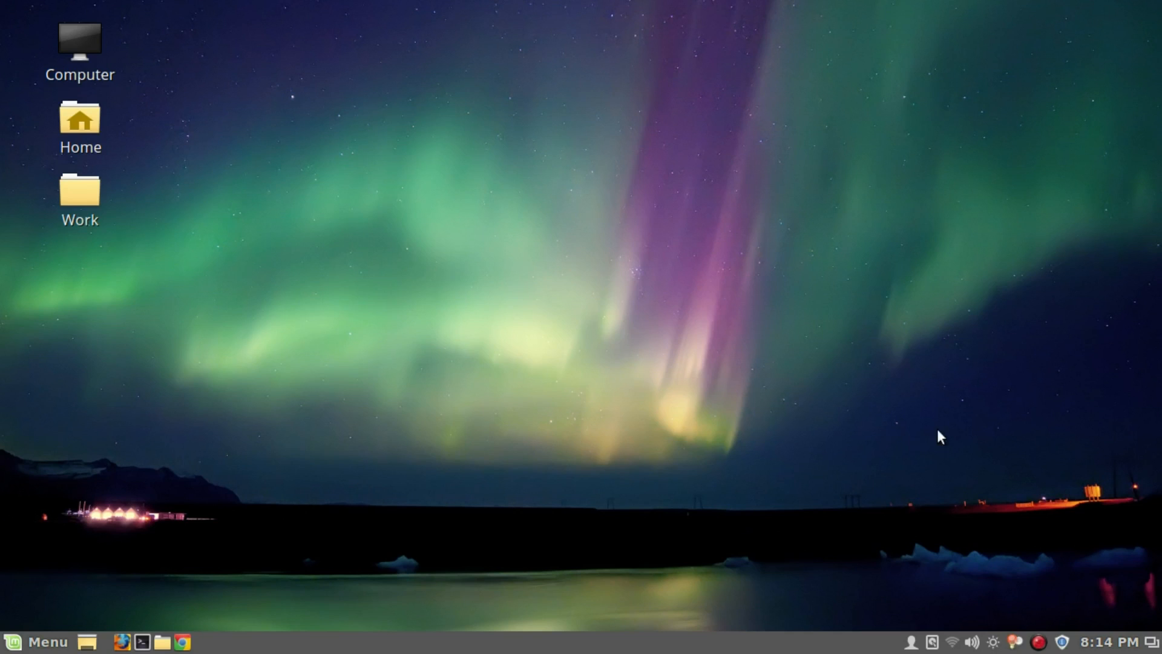
{"action": "mouse_move", "coordinate": [994, 452]}
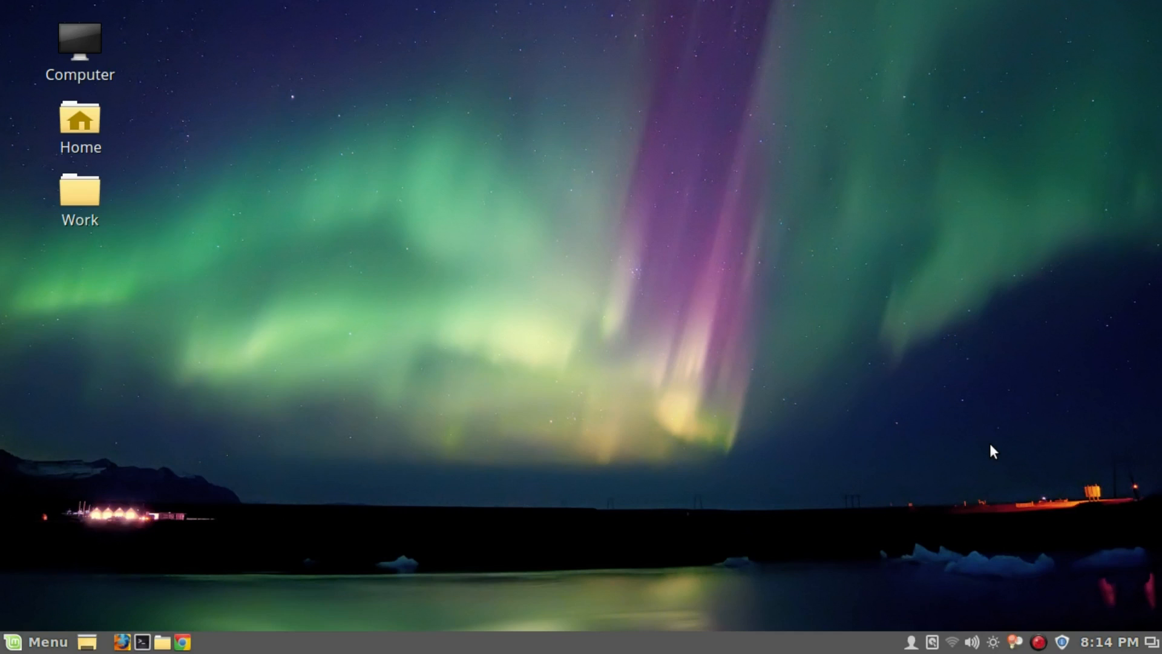
{"action": "mouse_move", "coordinate": [995, 467]}
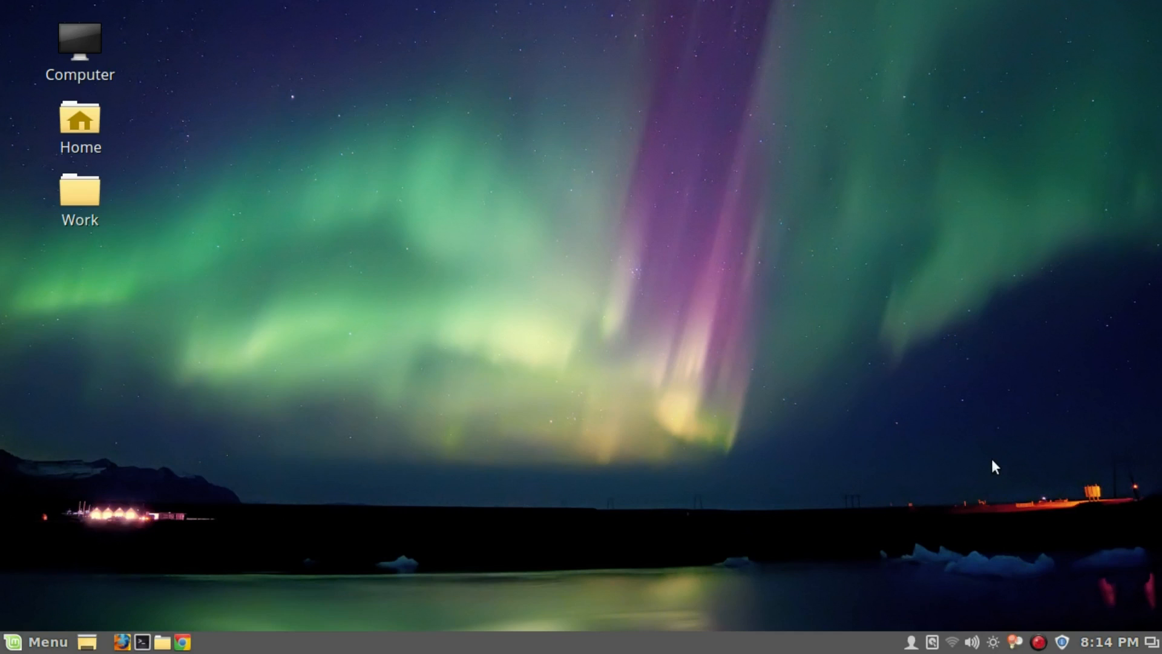
{"action": "mouse_move", "coordinate": [968, 428]}
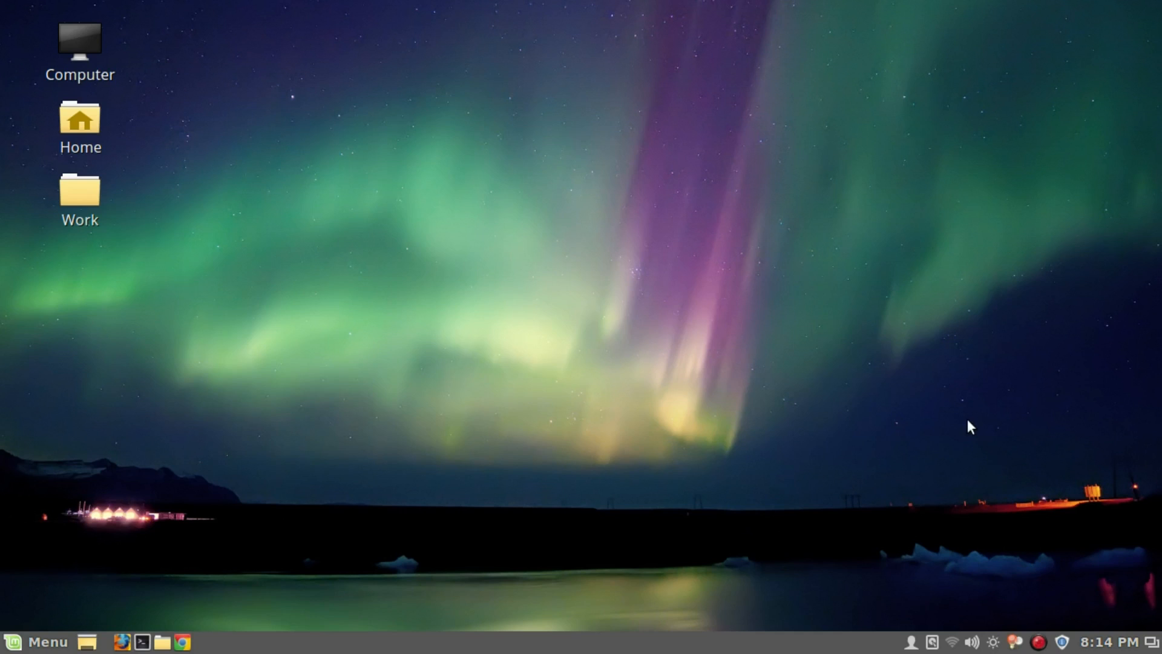
Open Startup Applications from the menu's Preferences category.
{"action": "left_click", "coordinate": [37, 638]}
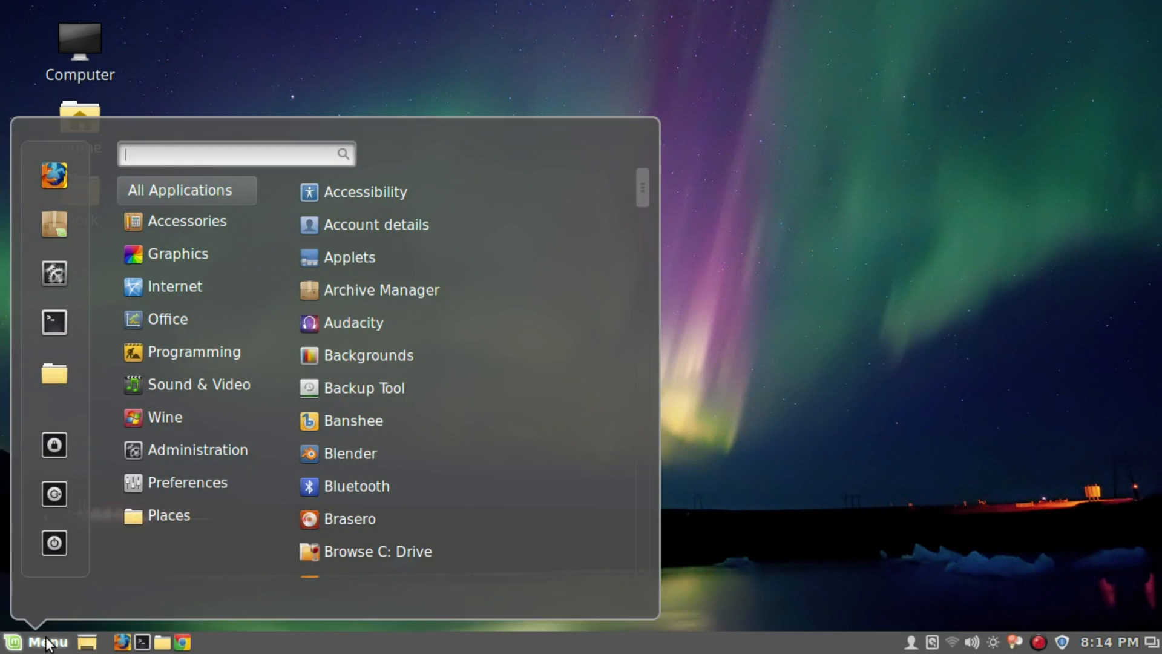
{"action": "left_click", "coordinate": [164, 416]}
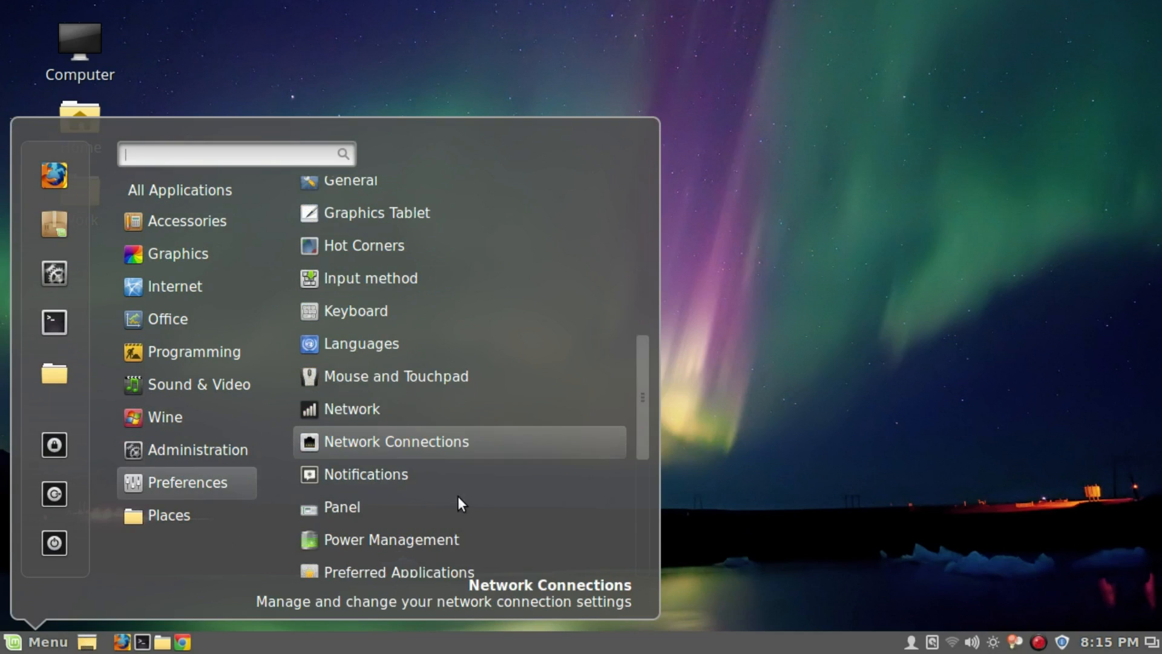
{"action": "scroll", "scroll_direction": "down", "scroll_amount": 3}
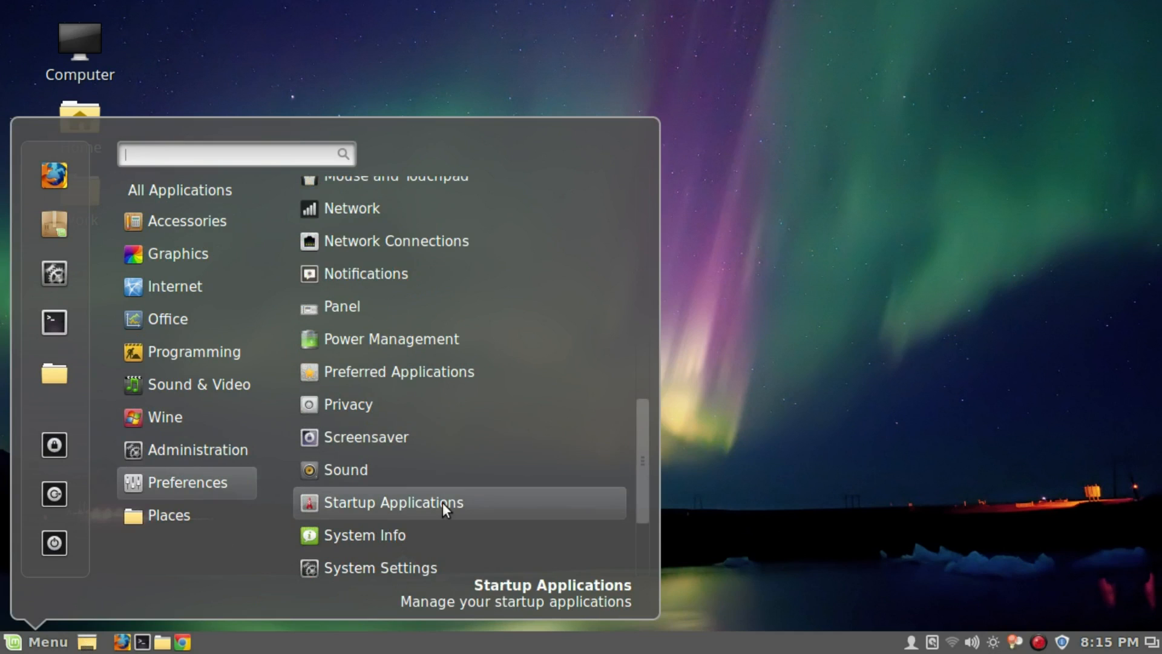
{"action": "left_click", "coordinate": [387, 502]}
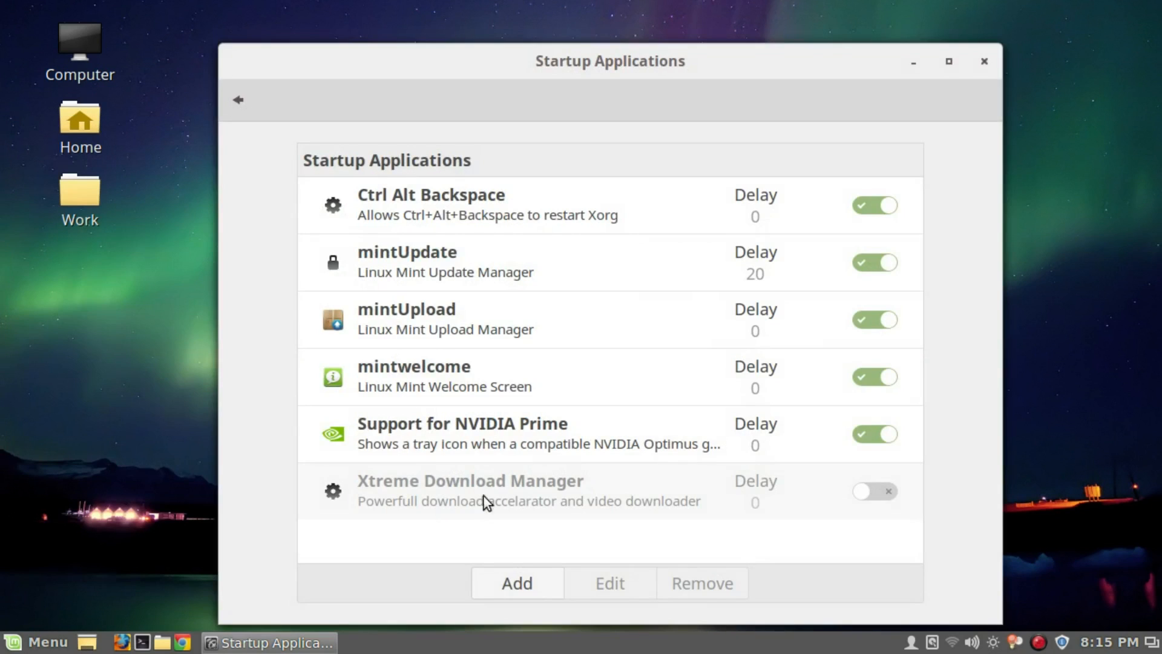
Add Redshift as a startup entry via Add > Choose application, searching 'red'.
{"action": "left_click", "coordinate": [516, 582]}
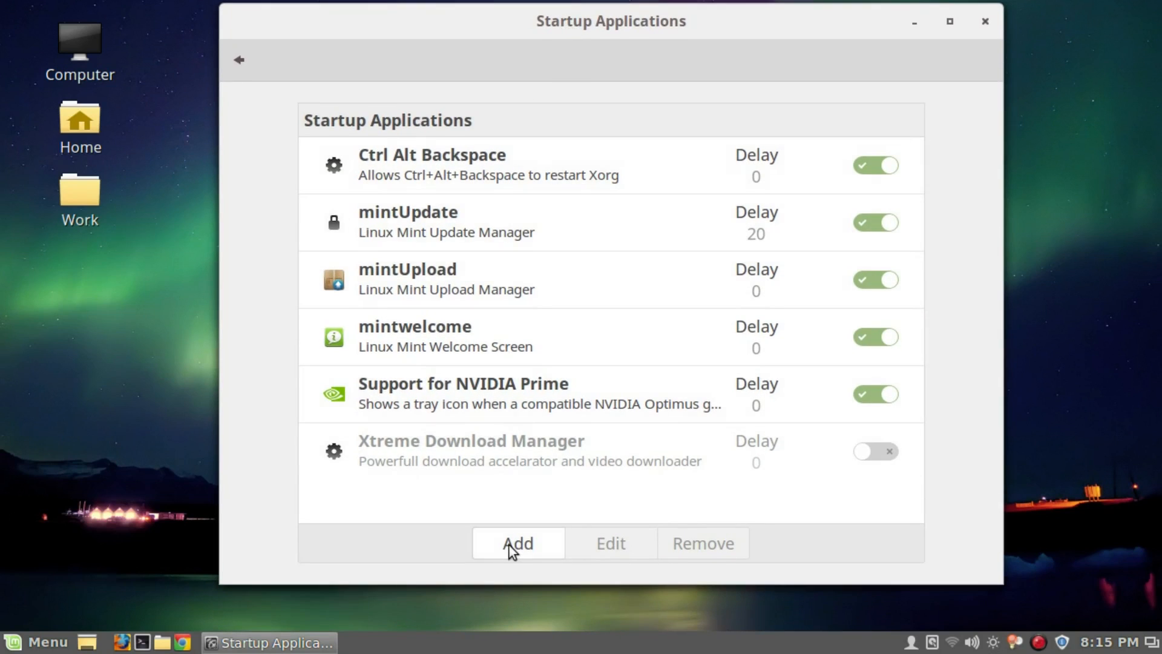
{"action": "left_click", "coordinate": [518, 542]}
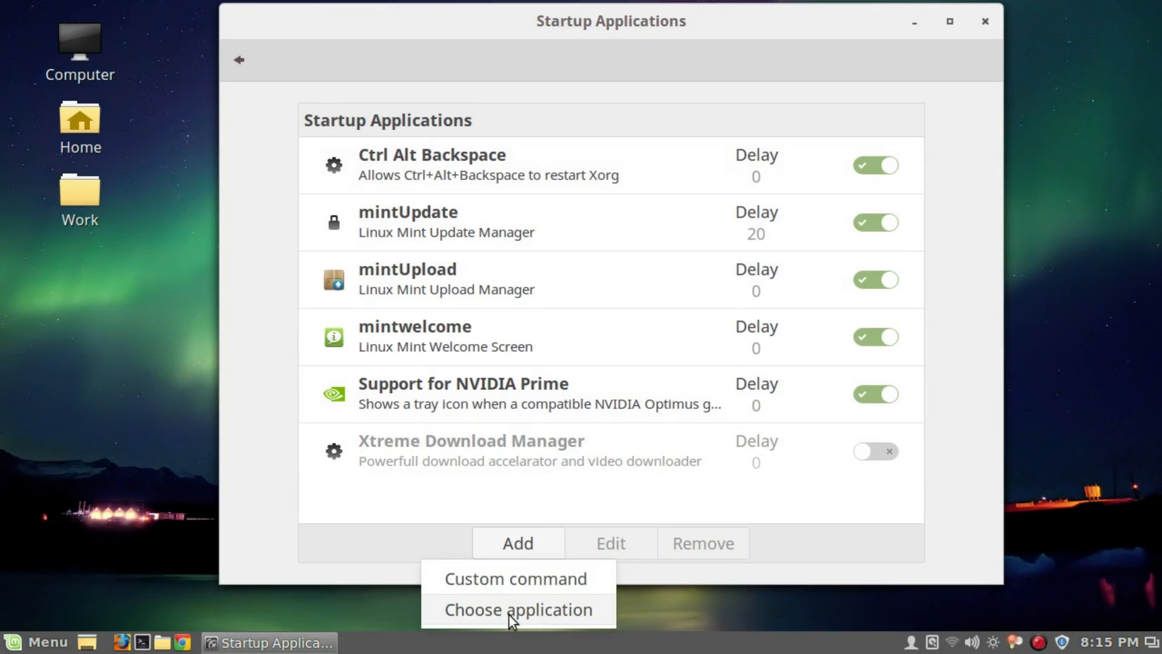
{"action": "left_click", "coordinate": [515, 610]}
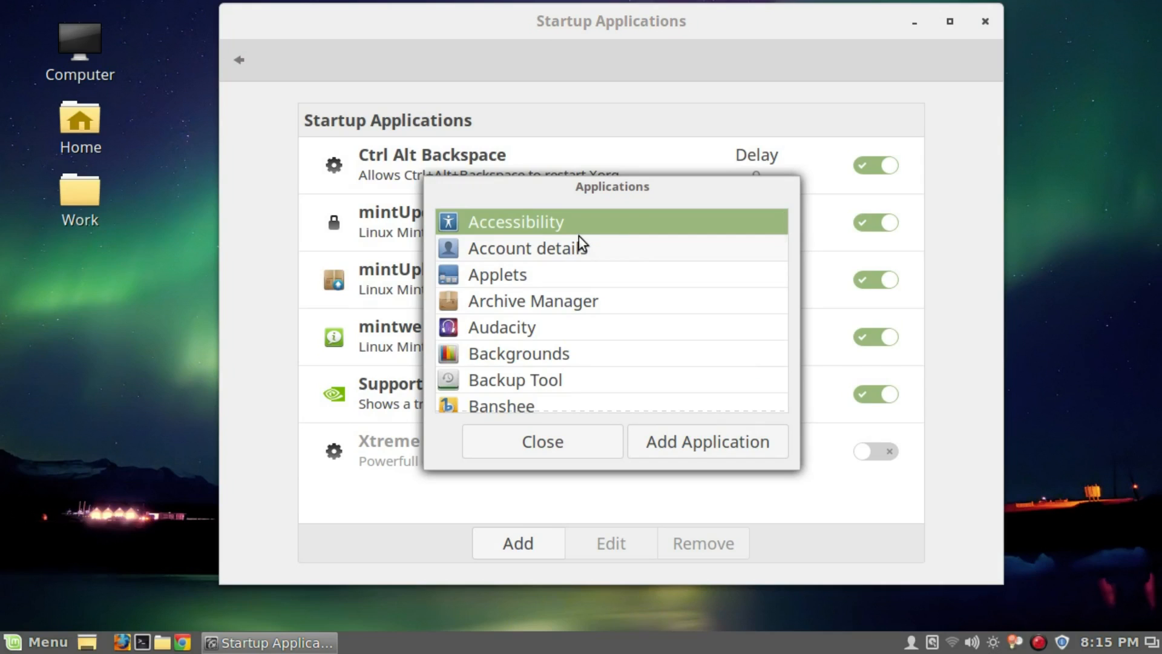
{"action": "type", "text": "red"}
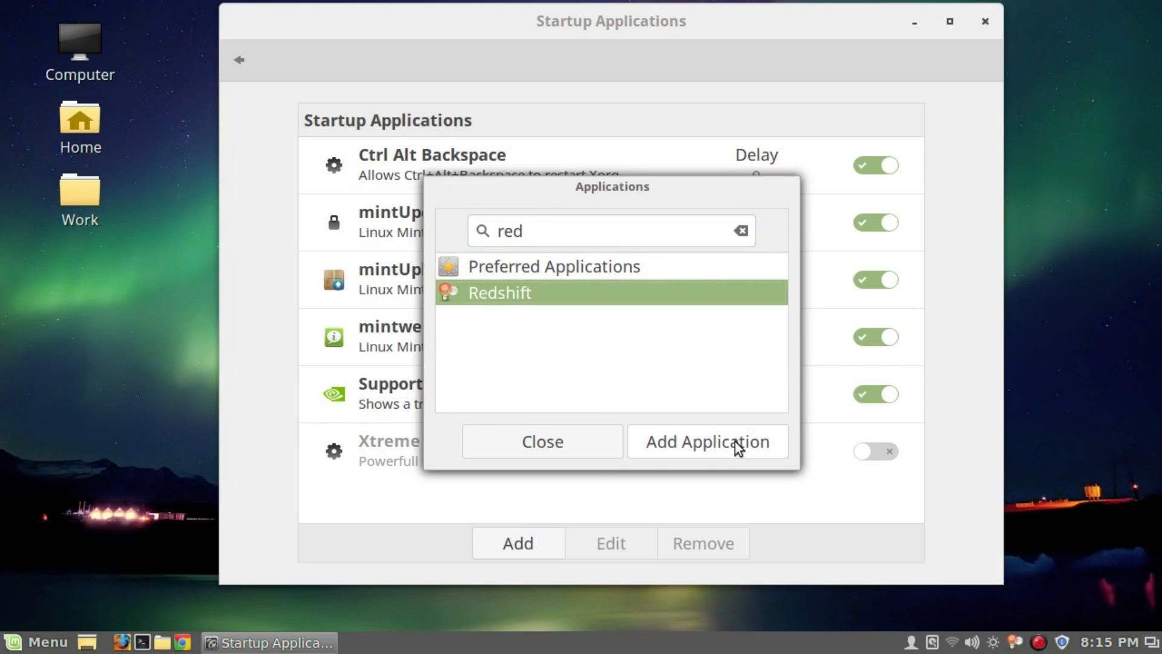
{"action": "left_click", "coordinate": [707, 440]}
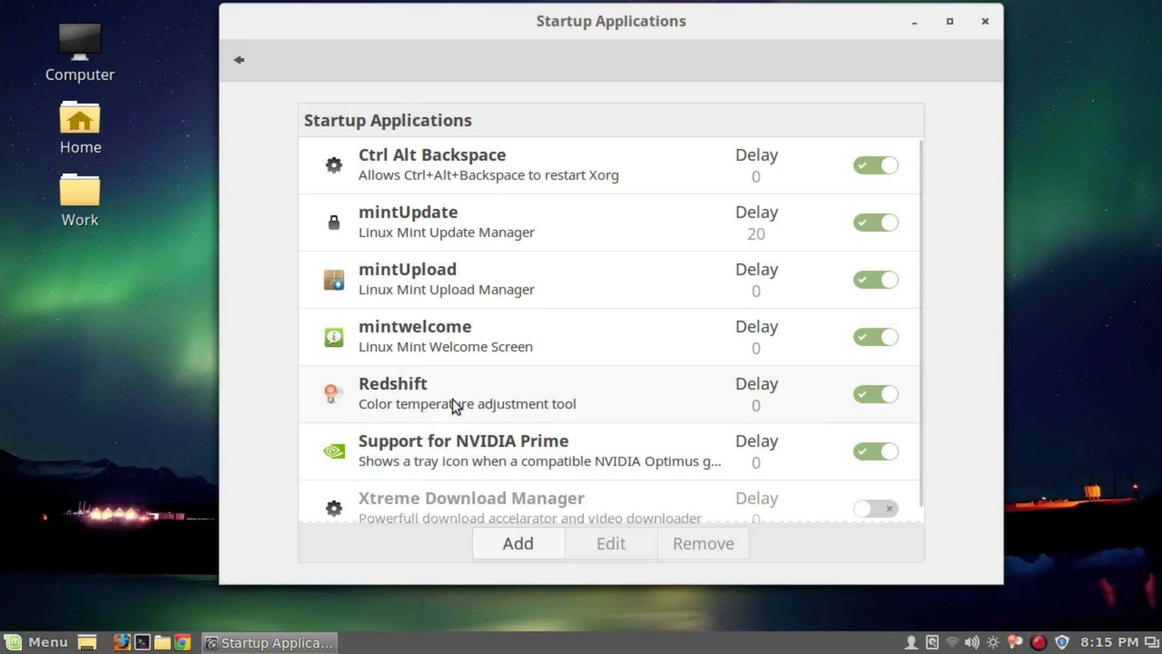
{"action": "mouse_move", "coordinate": [945, 431]}
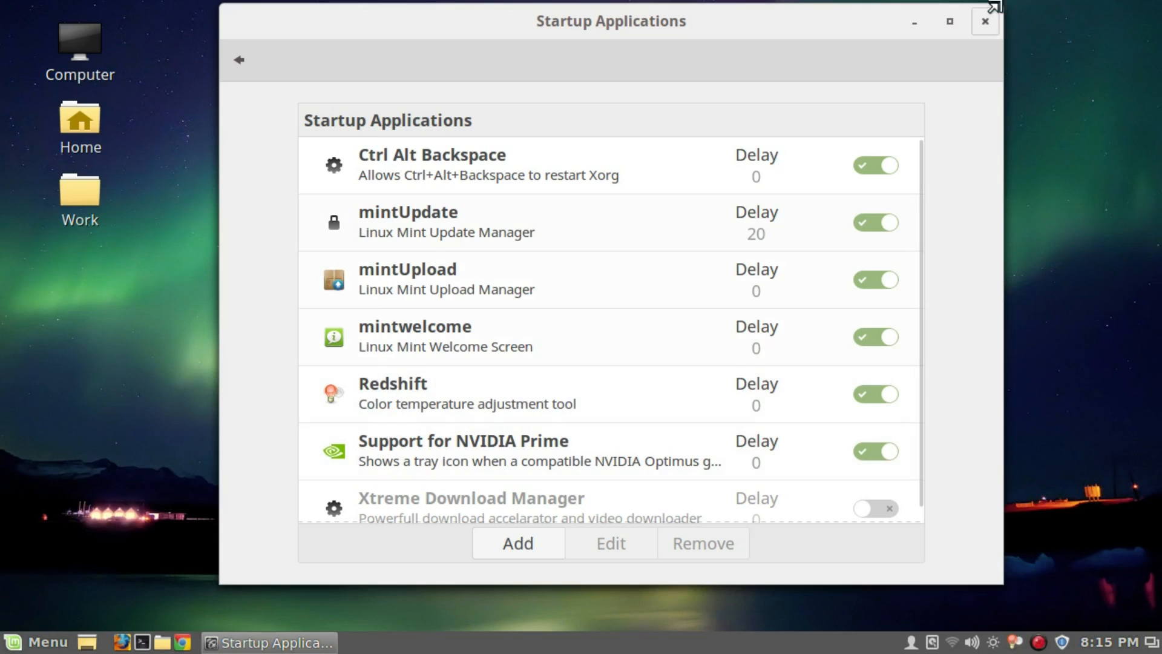
{"action": "mouse_move", "coordinate": [470, 367]}
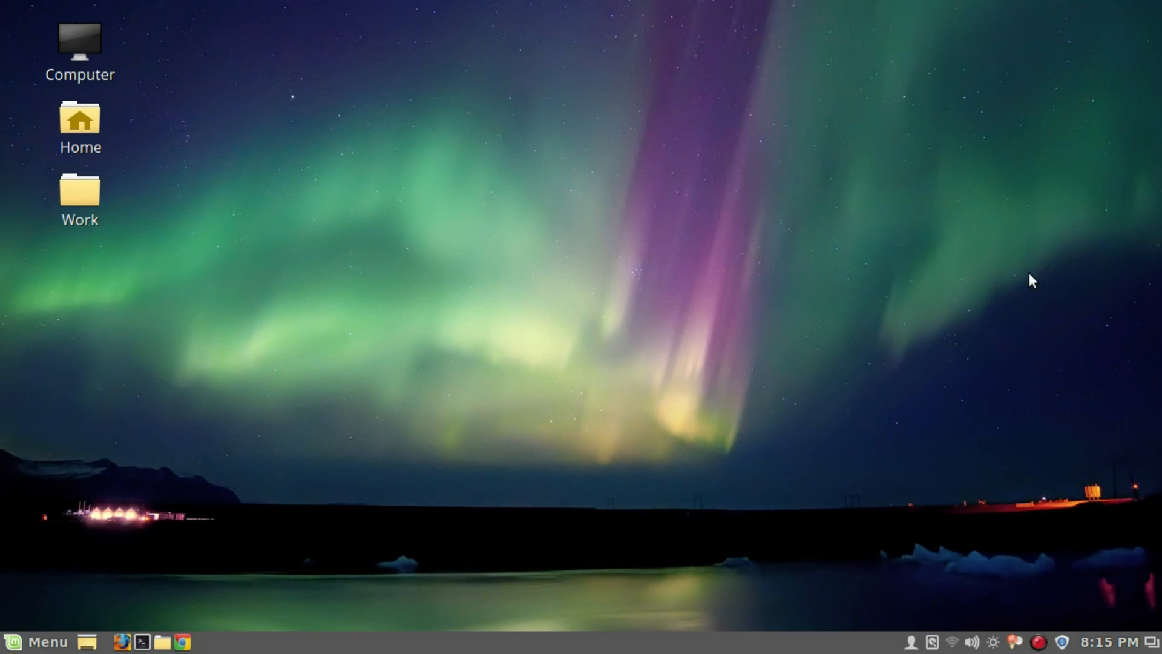
{"action": "mouse_move", "coordinate": [636, 411]}
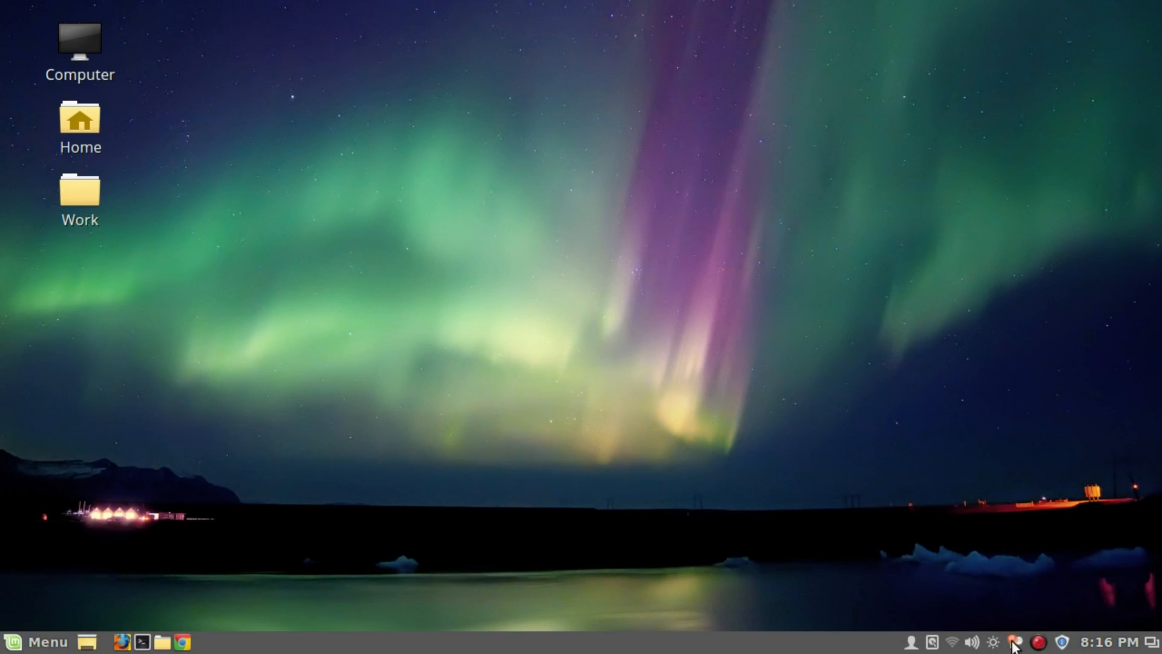
{"action": "mouse_move", "coordinate": [1014, 445]}
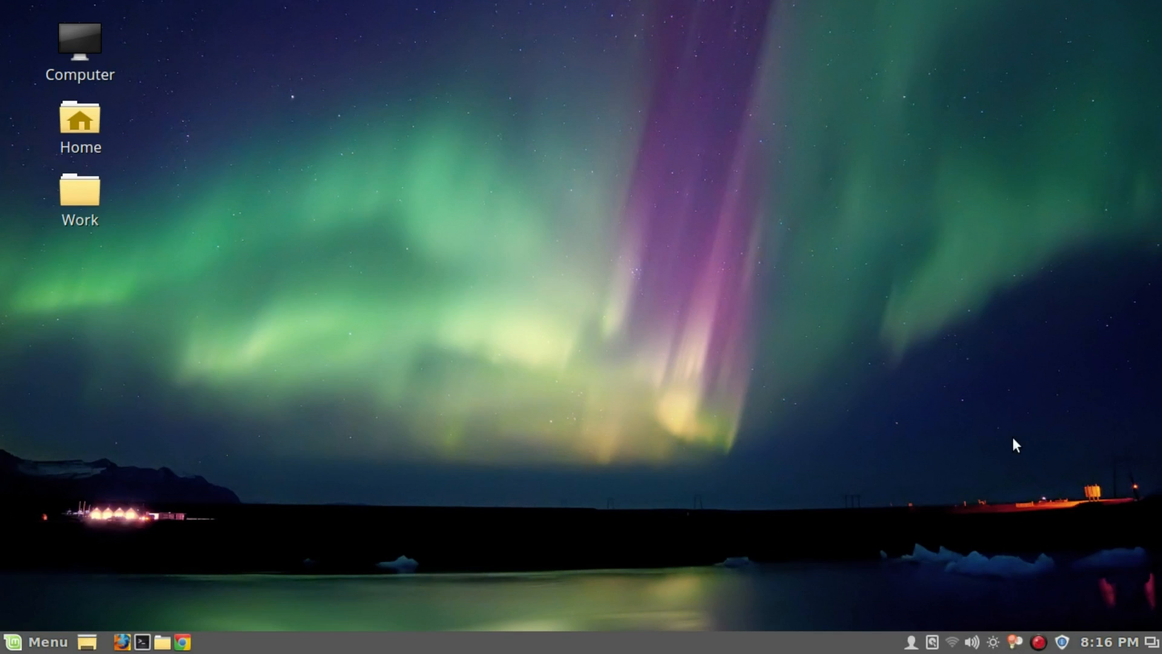
{"action": "mouse_move", "coordinate": [840, 119]}
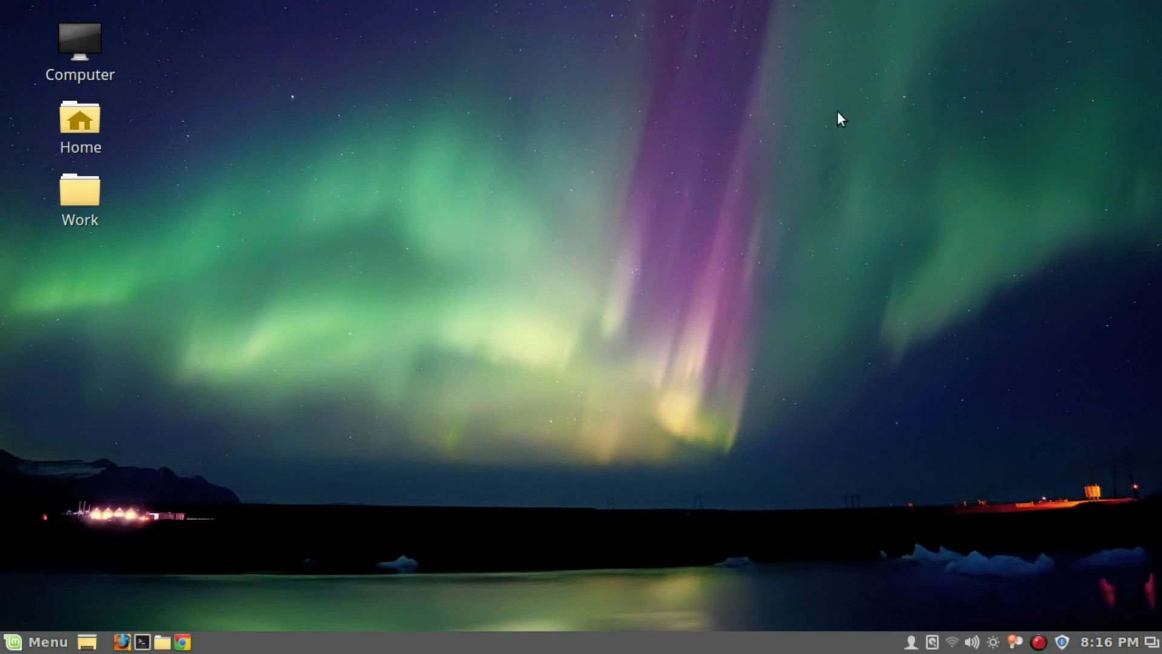
{"action": "mouse_move", "coordinate": [1028, 644]}
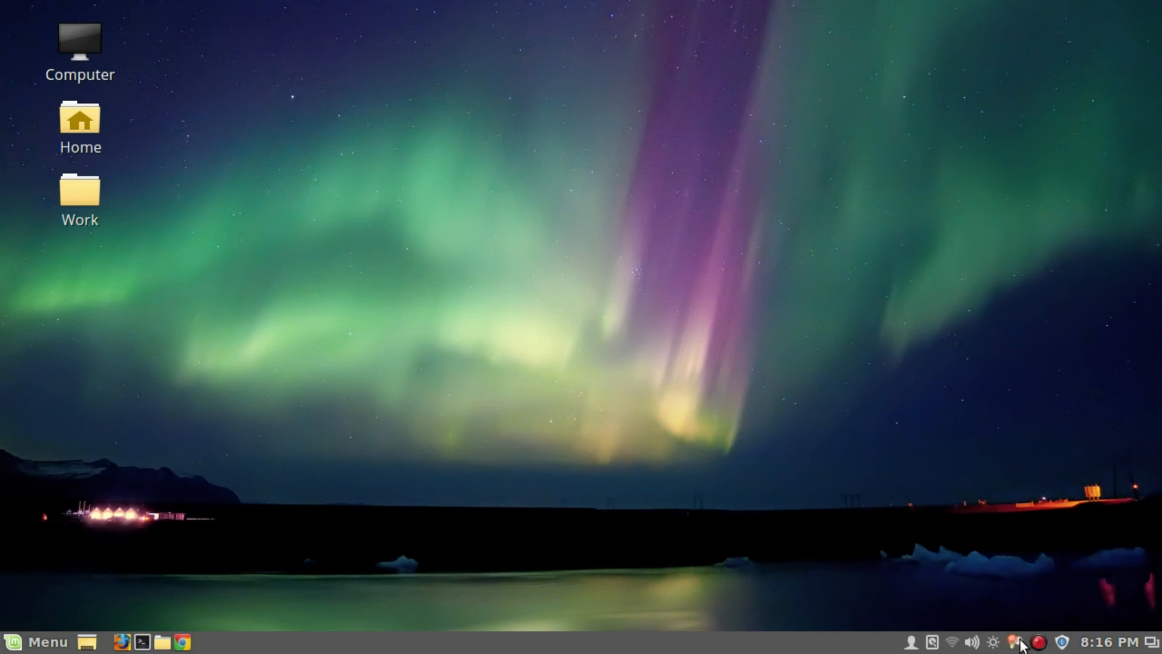
{"action": "mouse_move", "coordinate": [961, 227]}
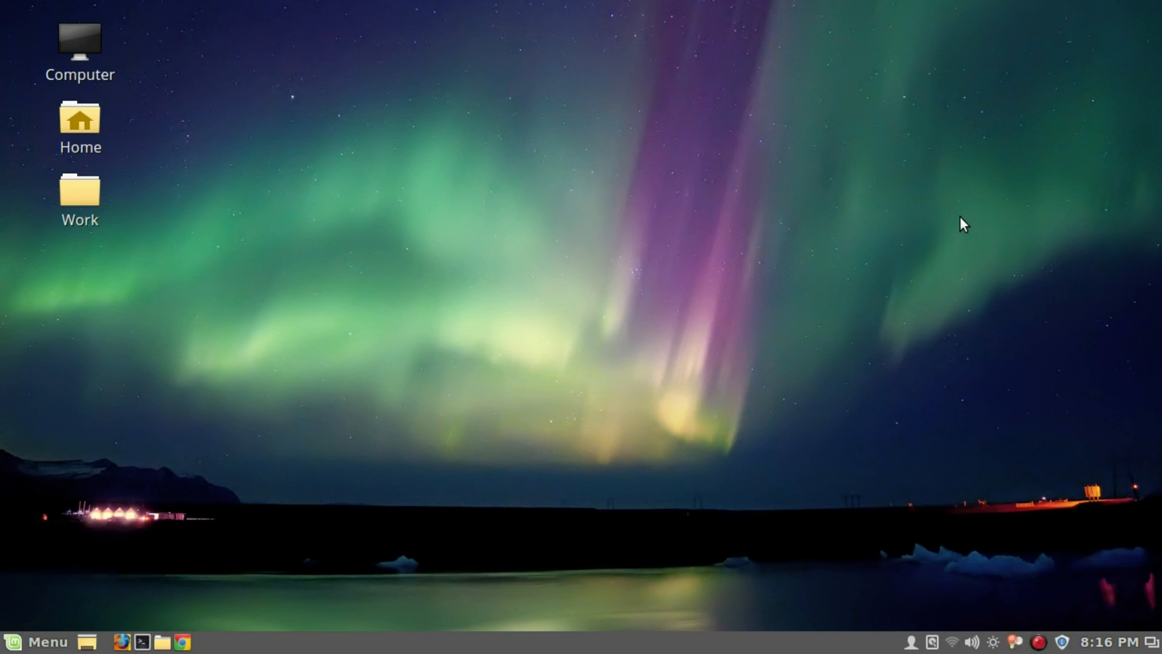
{"action": "mouse_move", "coordinate": [787, 449]}
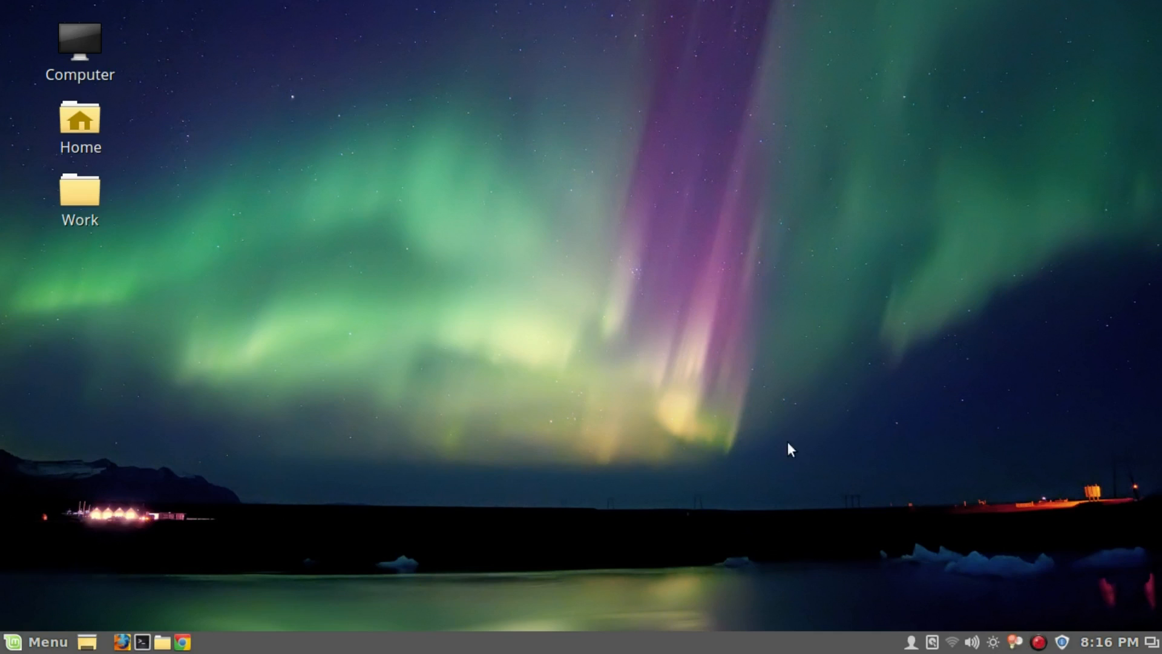
{"action": "mouse_move", "coordinate": [870, 432]}
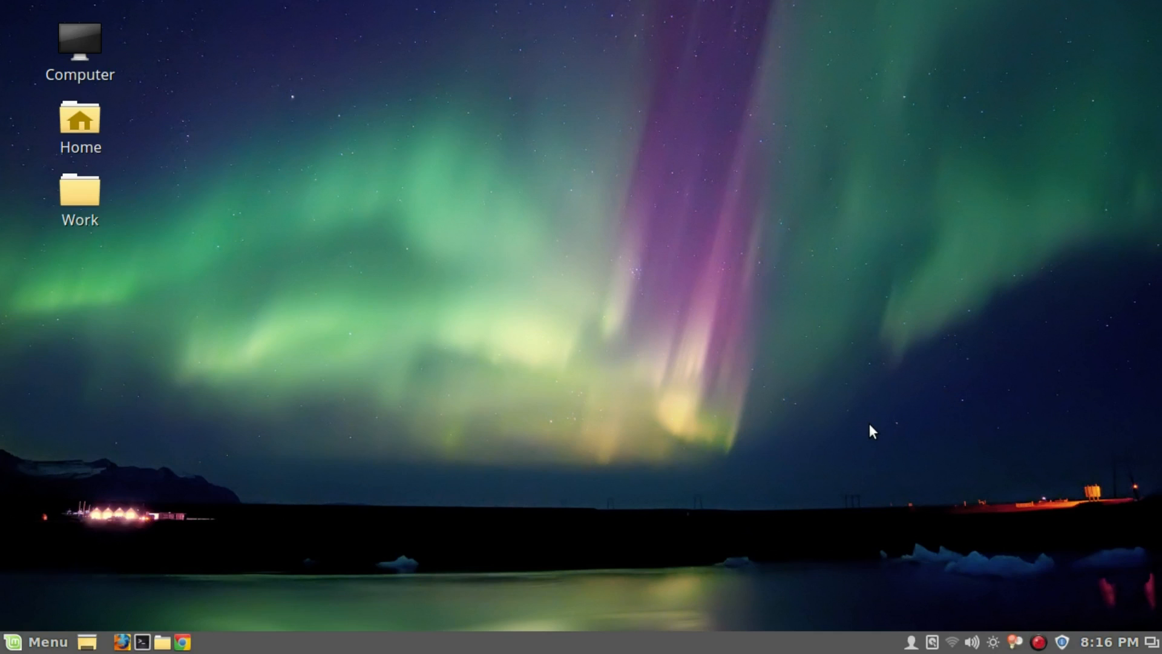